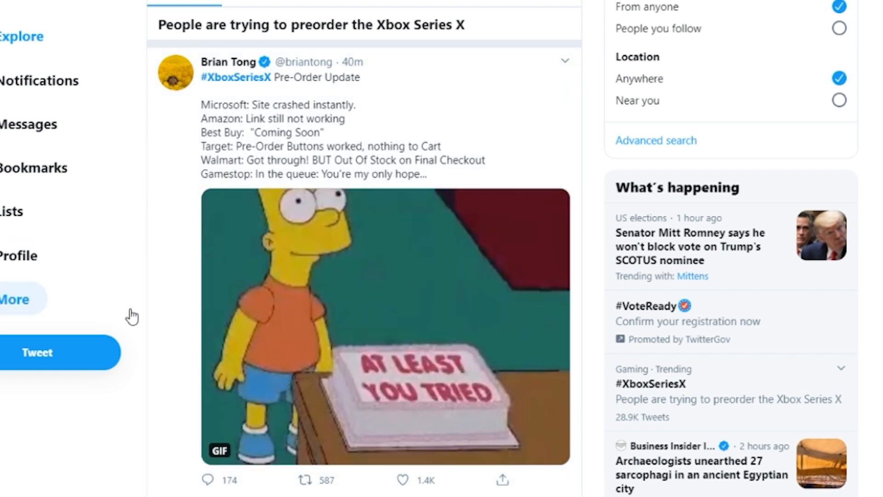
scroll("down", 3)
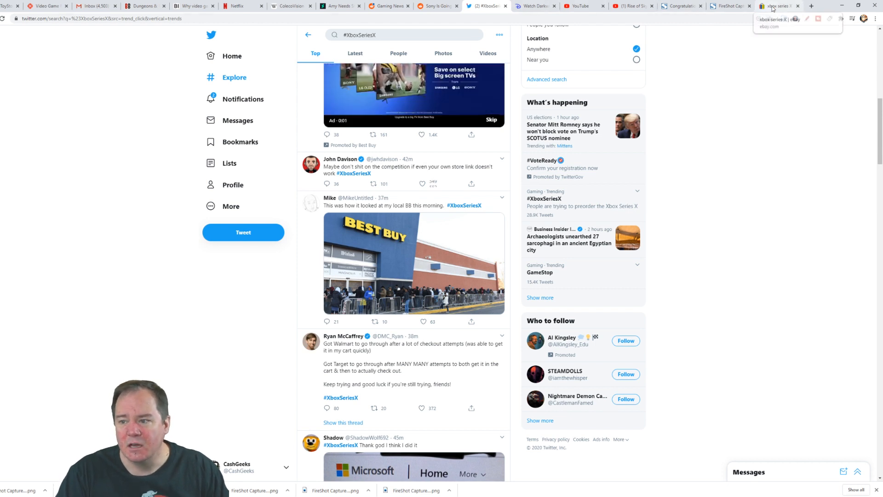
left_click(780, 5)
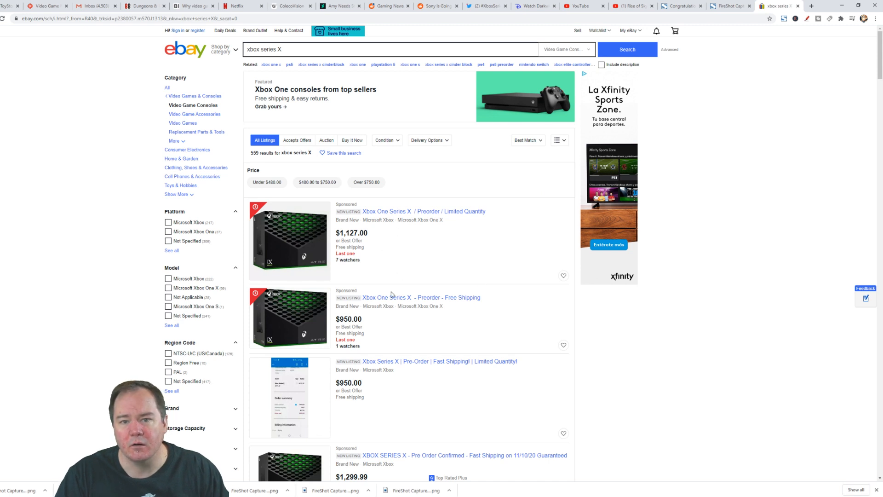
mouse_move(425, 261)
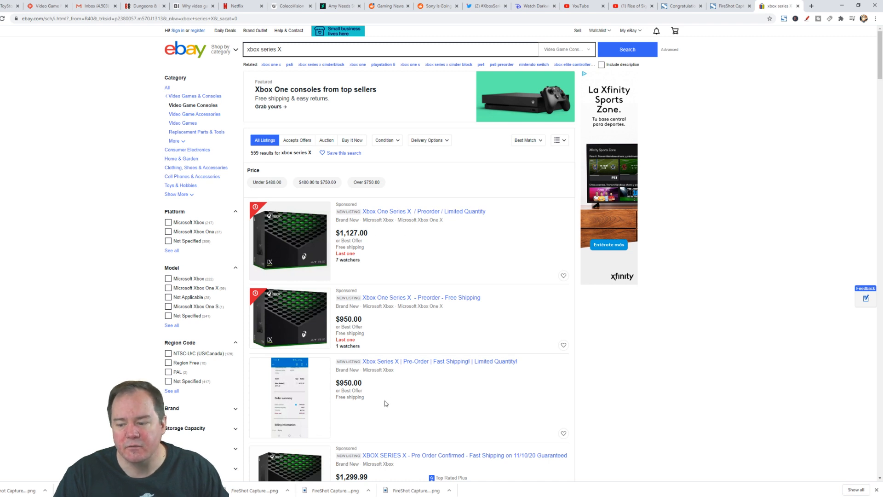
scroll("down", 3)
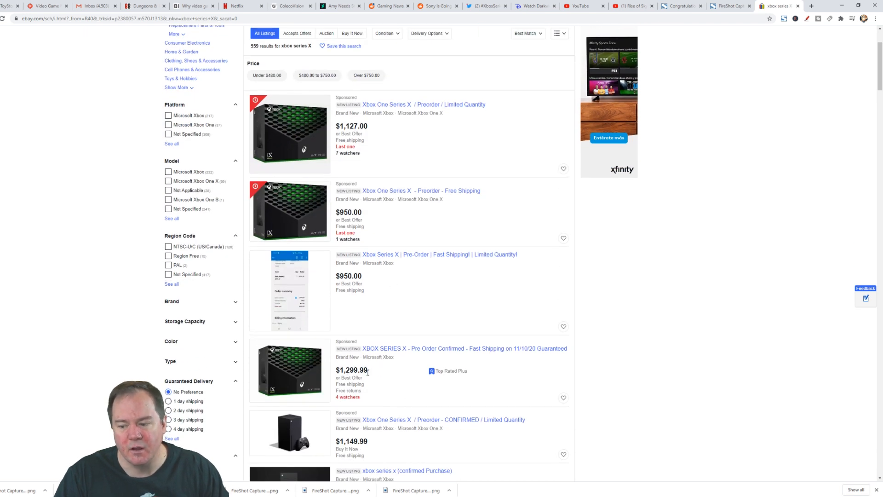
scroll("down", 3)
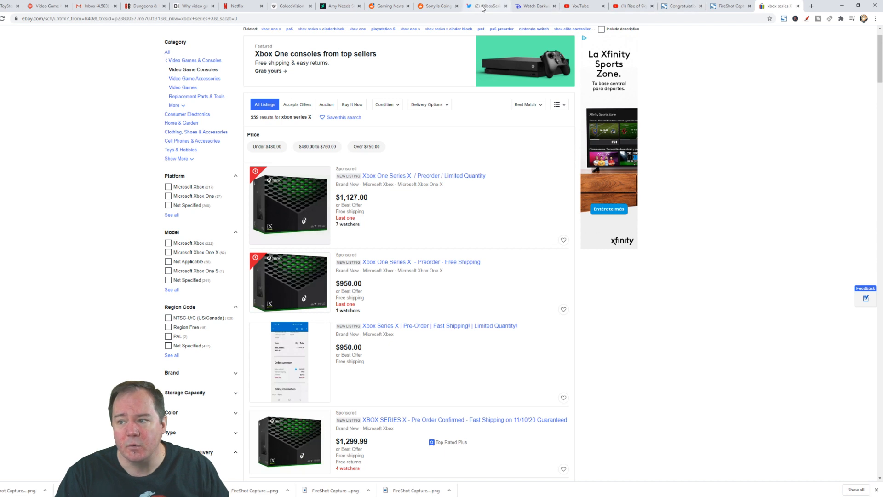
left_click(486, 6)
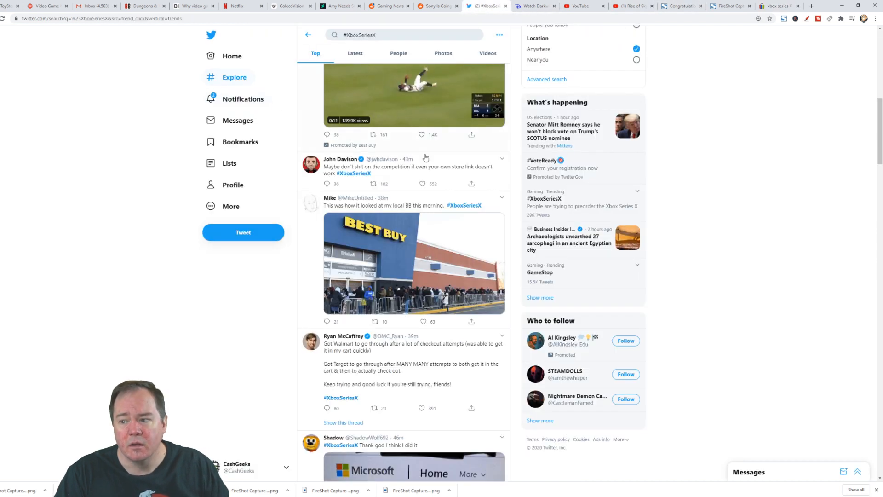